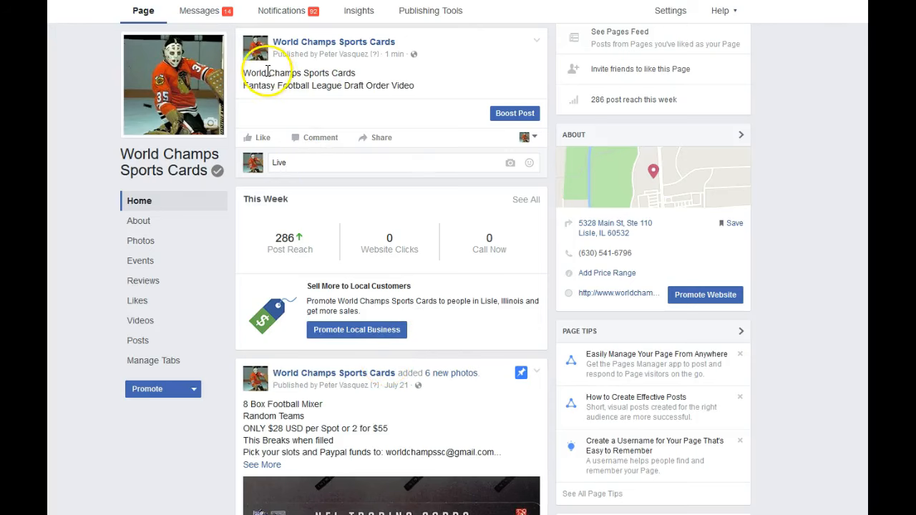
mouse_move(485, 84)
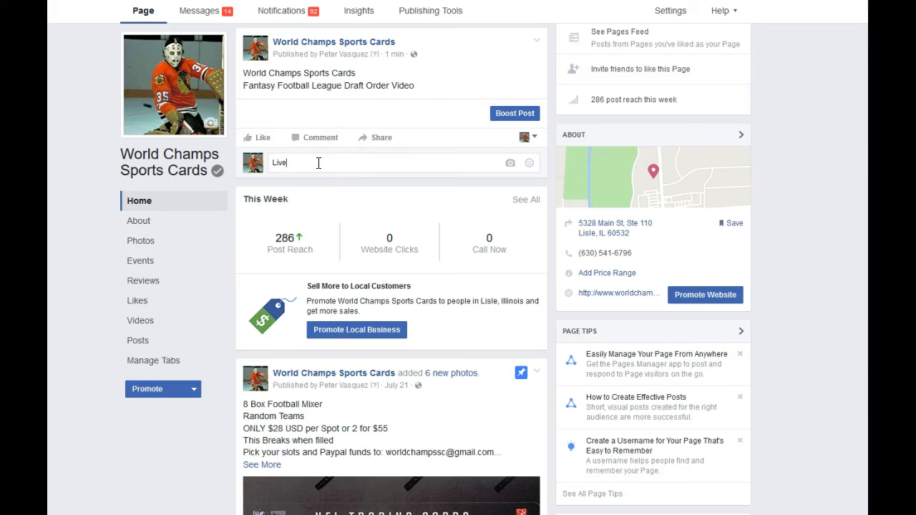
- Comment 'Live' on the Fantasy Football League Draft Order Video post
left_click(318, 163)
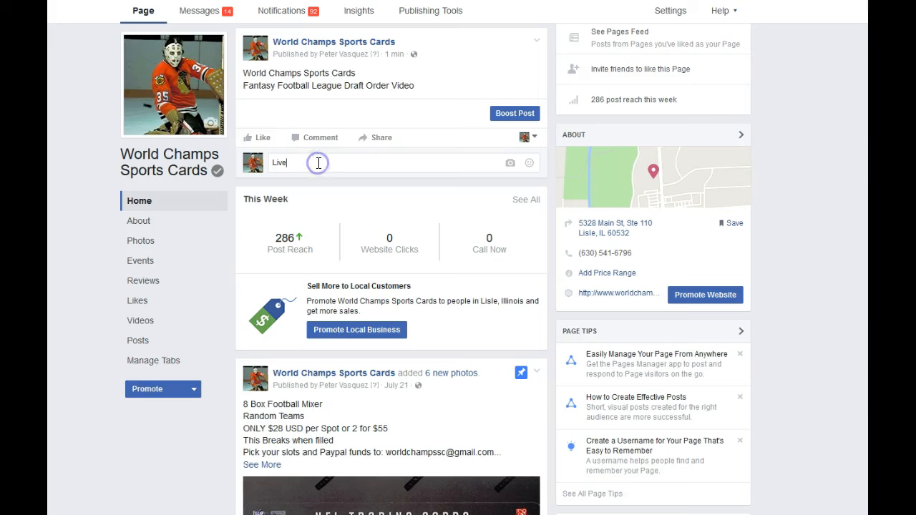
key("enter")
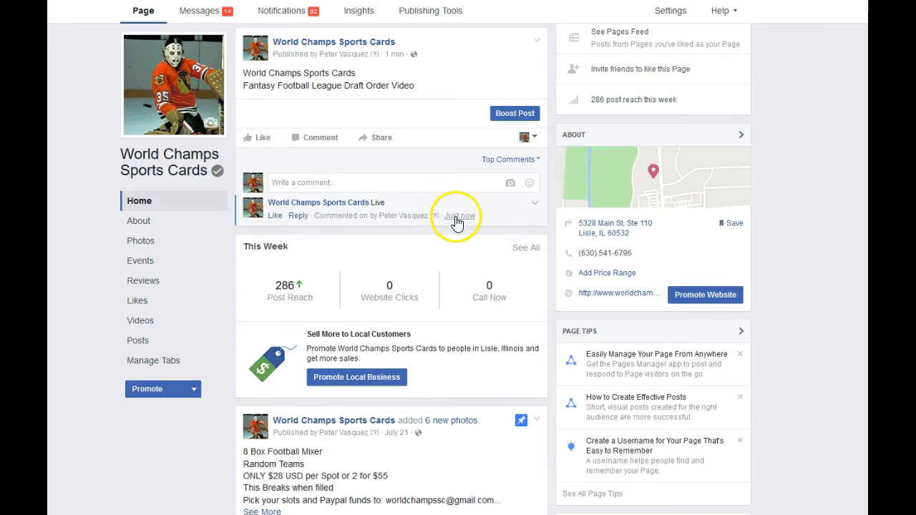
mouse_move(458, 216)
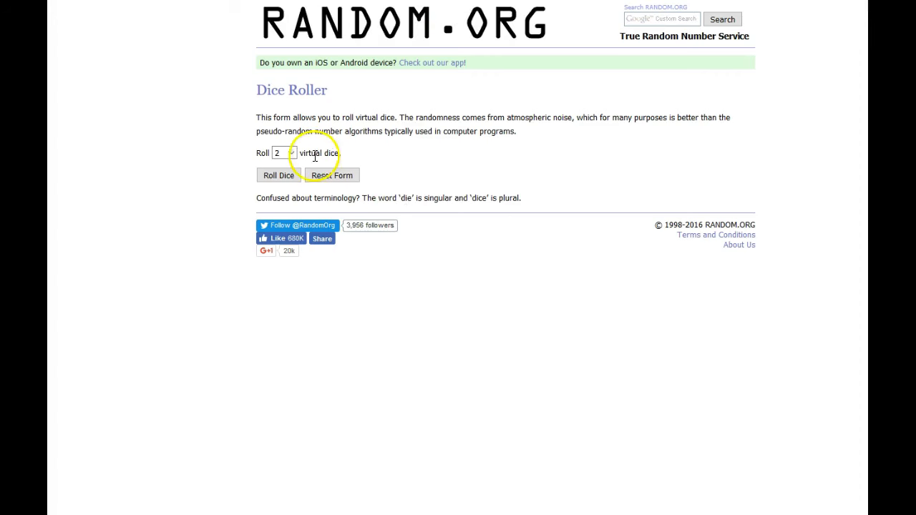
mouse_move(458, 159)
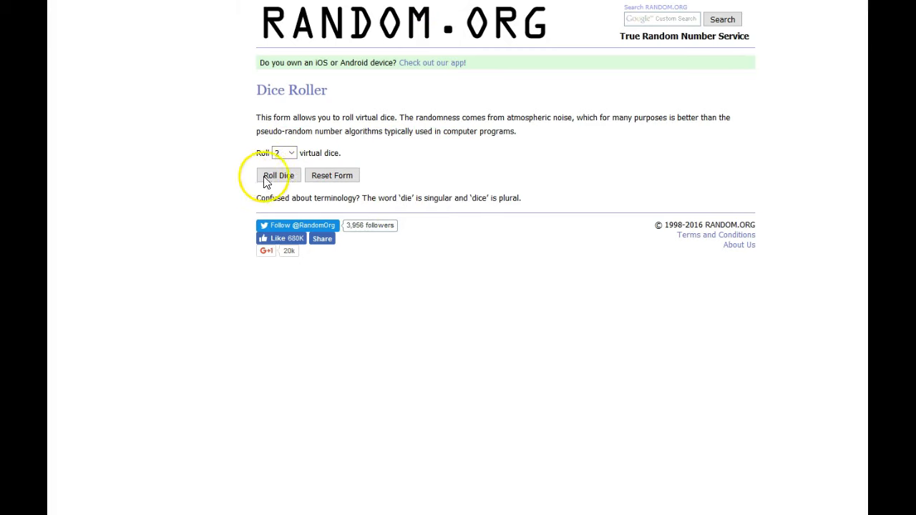
left_click(278, 175)
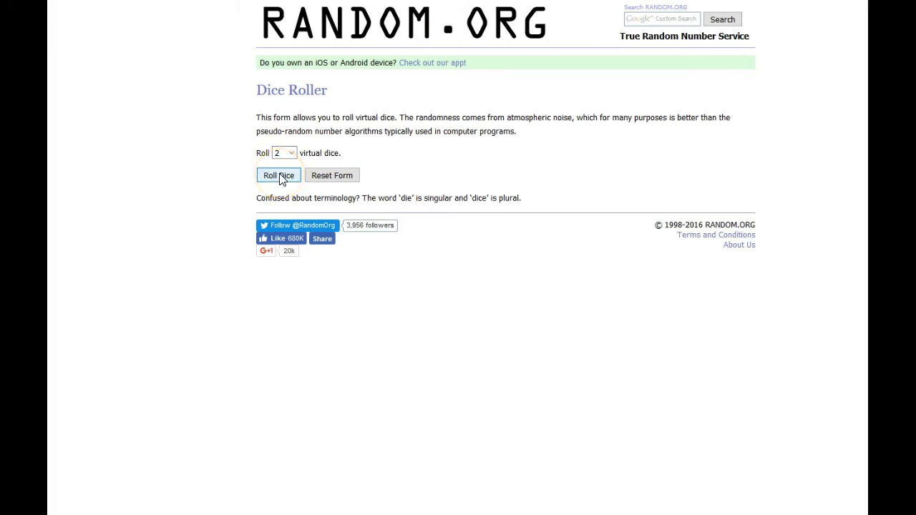
left_click(278, 176)
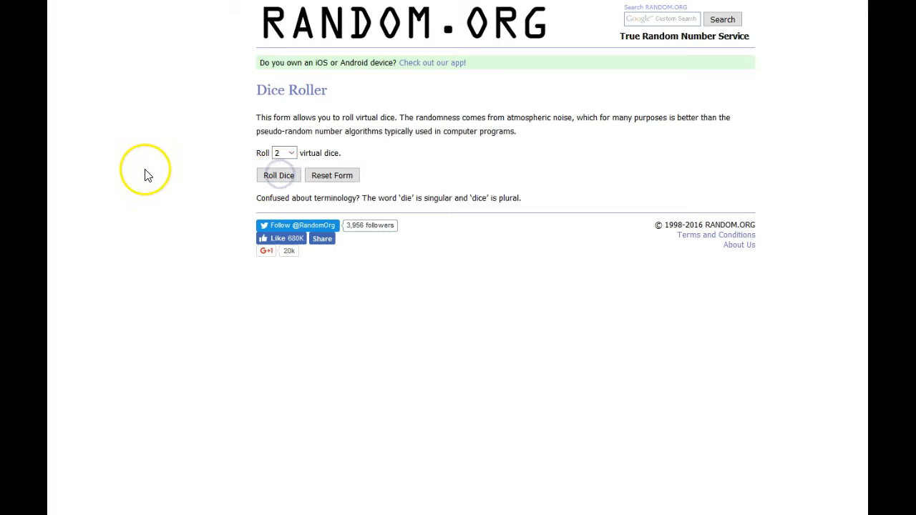
left_click(278, 175)
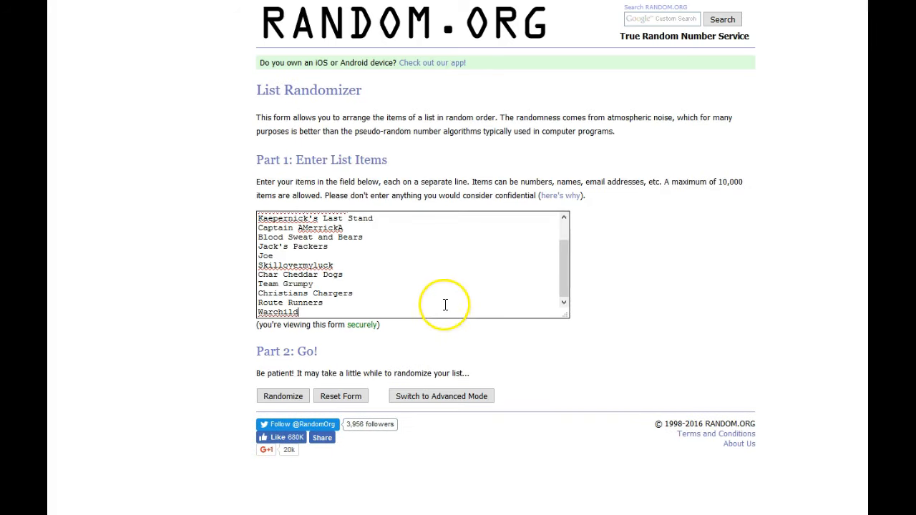
mouse_move(381, 234)
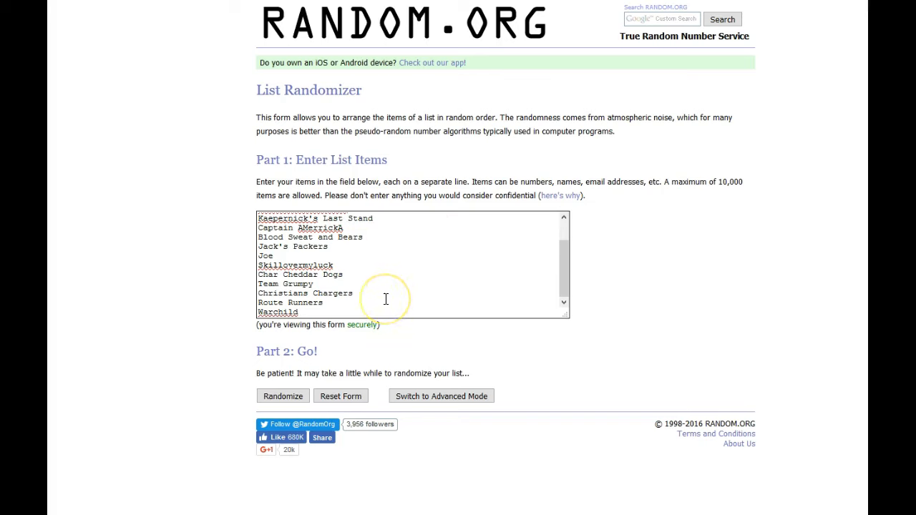
mouse_move(304, 313)
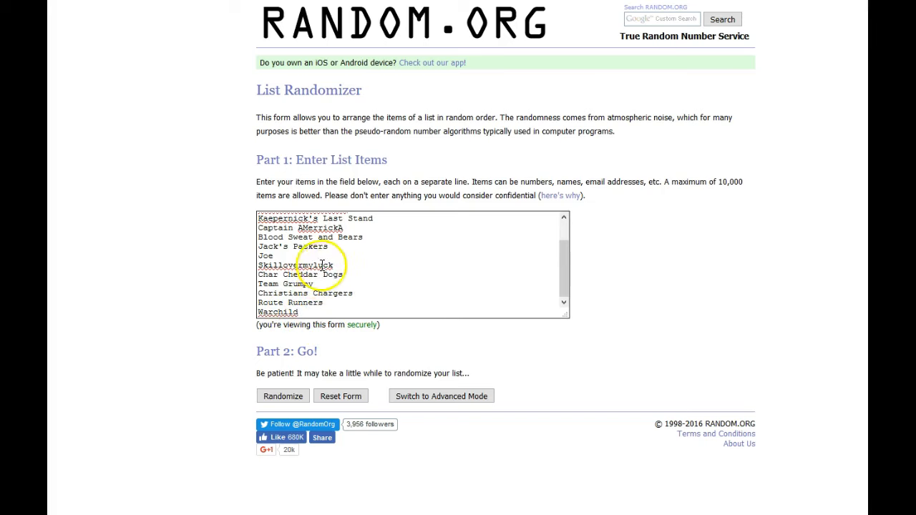
mouse_move(501, 245)
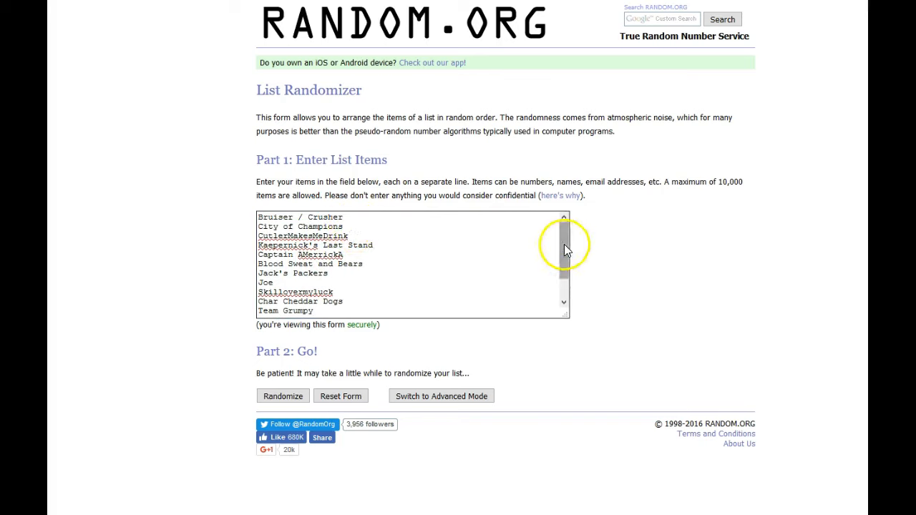
mouse_move(483, 252)
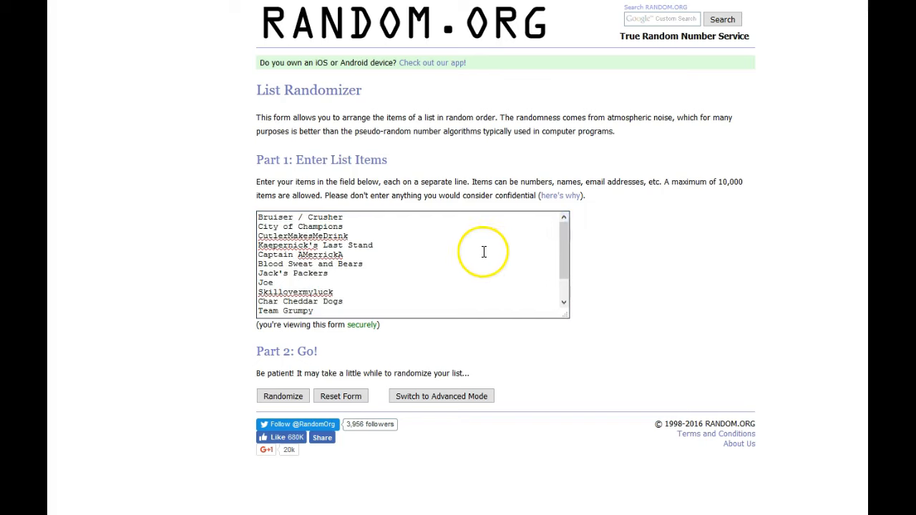
mouse_move(446, 274)
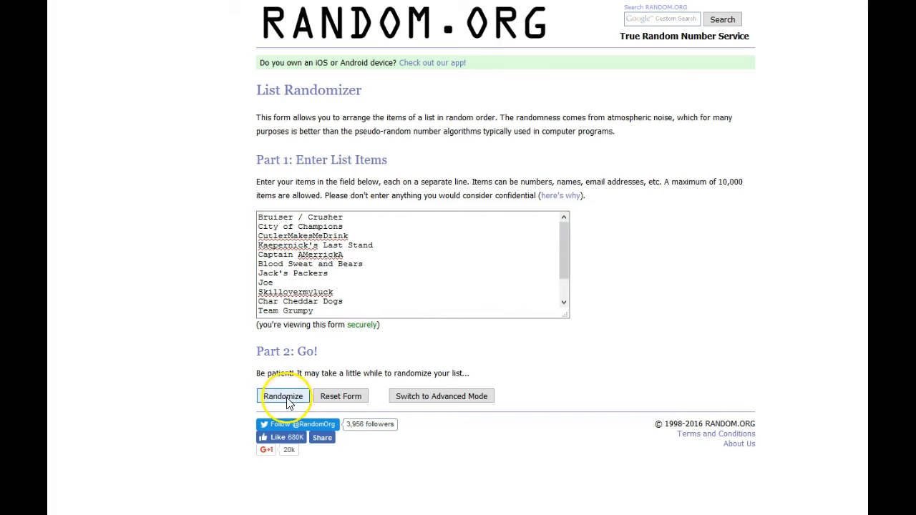
- Shuffle the 14 team names twice and select the timestamp and 'randomized 2 times' lines
left_click(284, 395)
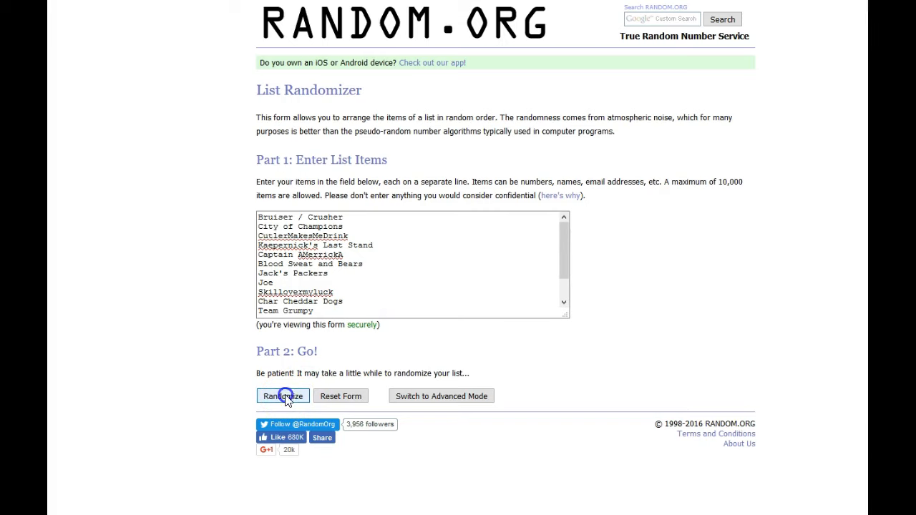
left_click(283, 395)
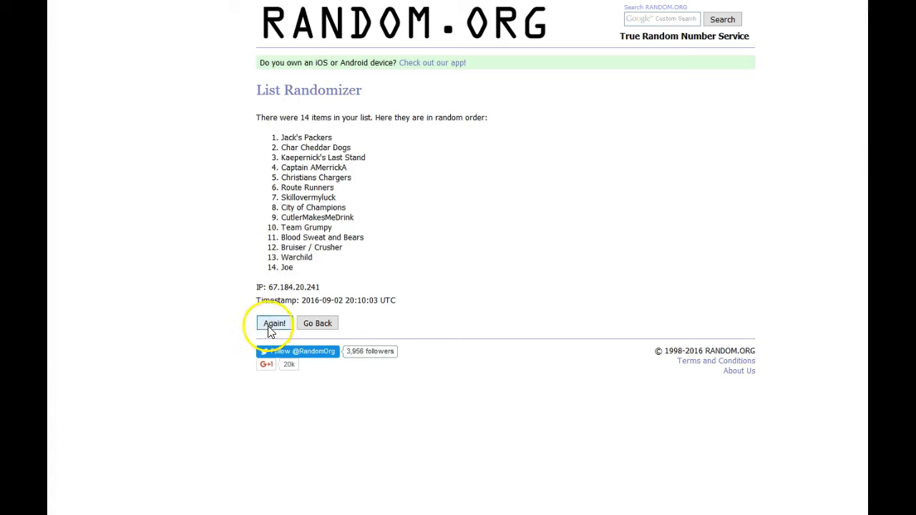
left_click(274, 323)
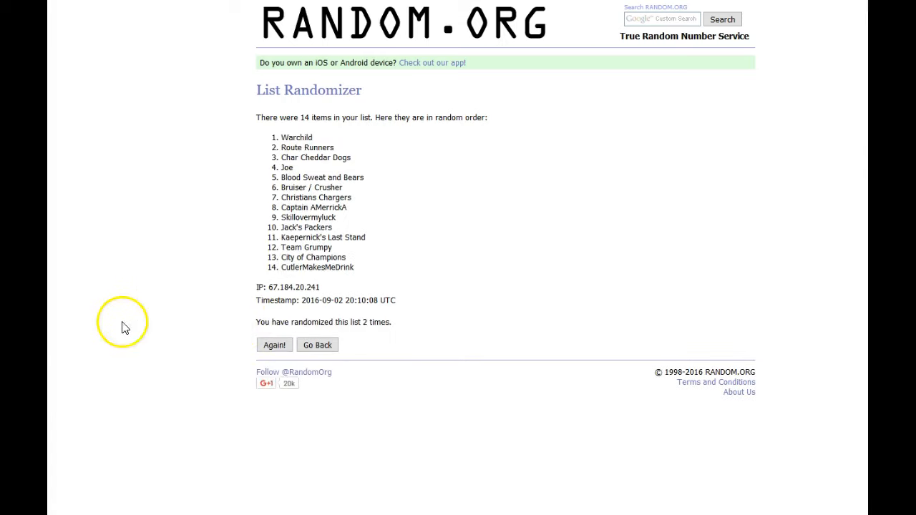
left_click_drag(256, 295, 395, 326)
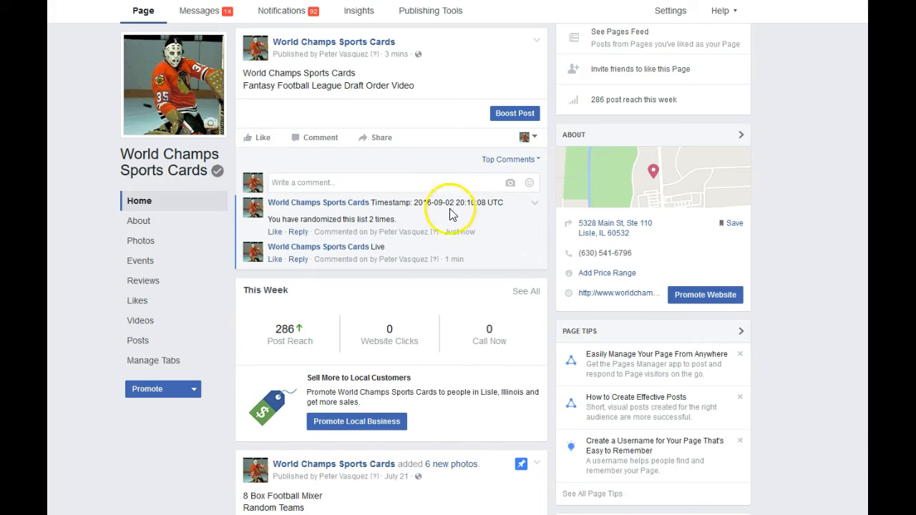
mouse_move(458, 232)
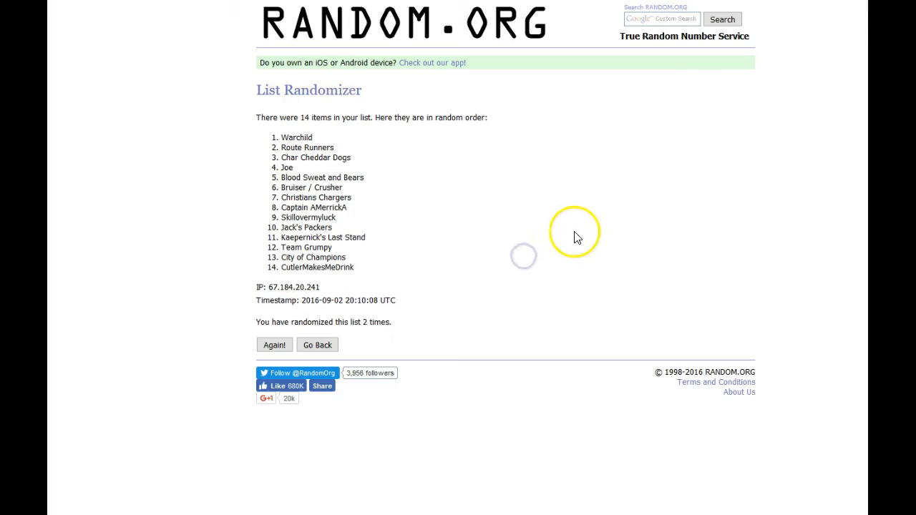
mouse_move(179, 326)
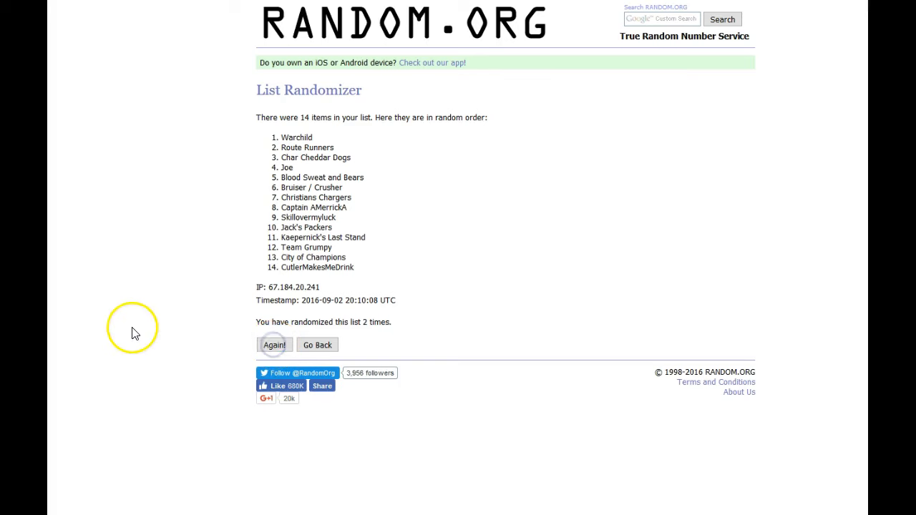
- Randomize the team list again, putting Jack's Packers first at 20:10:37 UTC
left_click(274, 345)
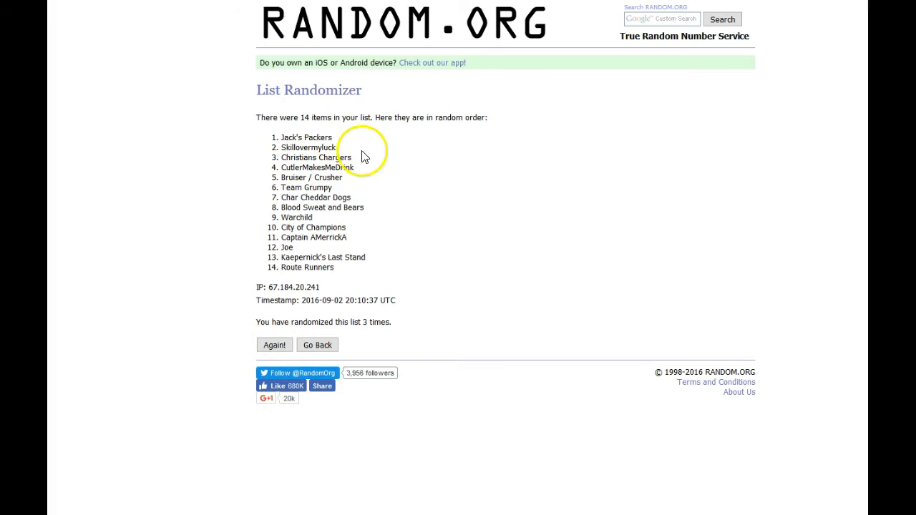
mouse_move(365, 174)
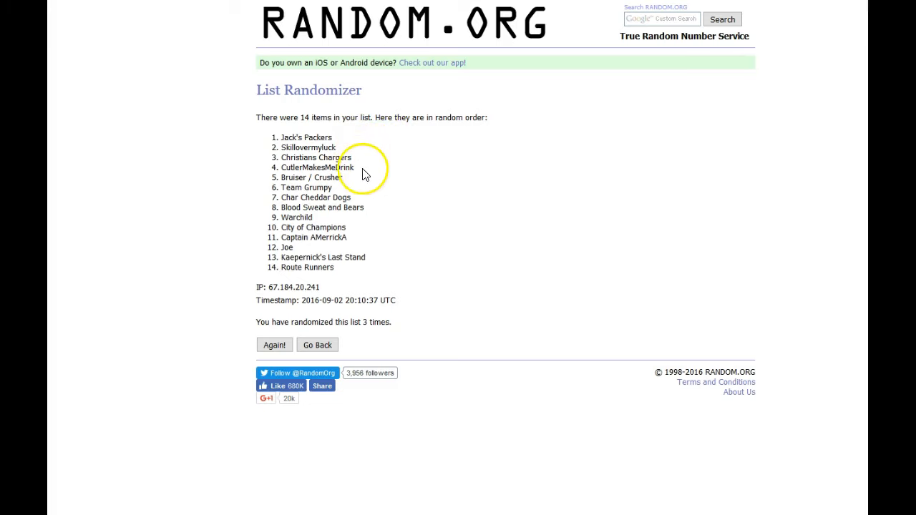
mouse_move(347, 193)
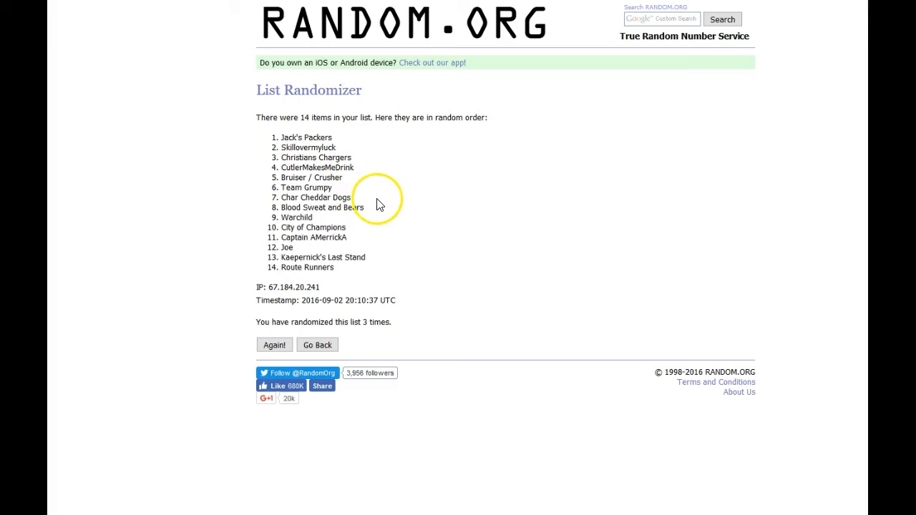
mouse_move(357, 227)
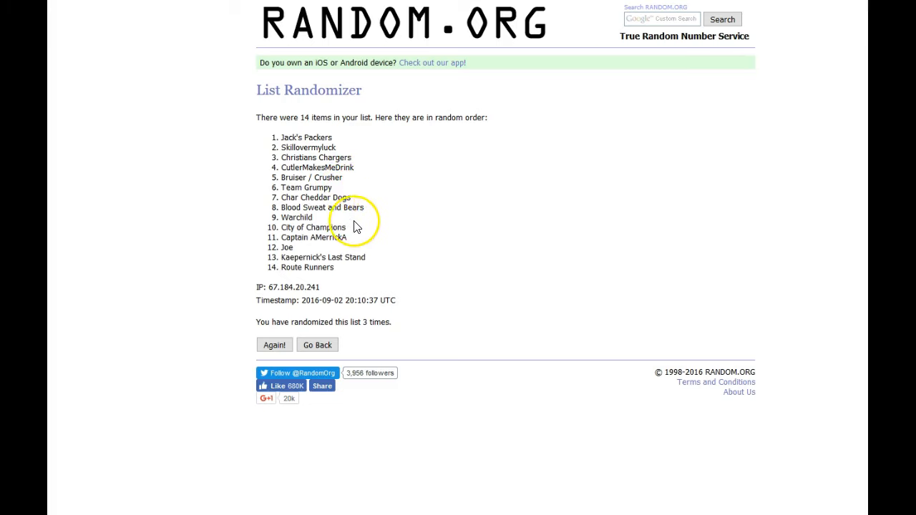
mouse_move(371, 242)
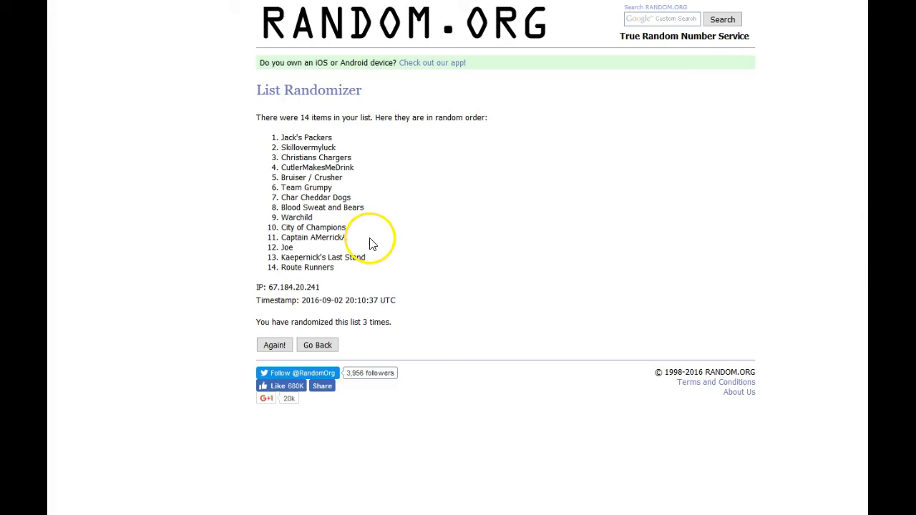
mouse_move(382, 259)
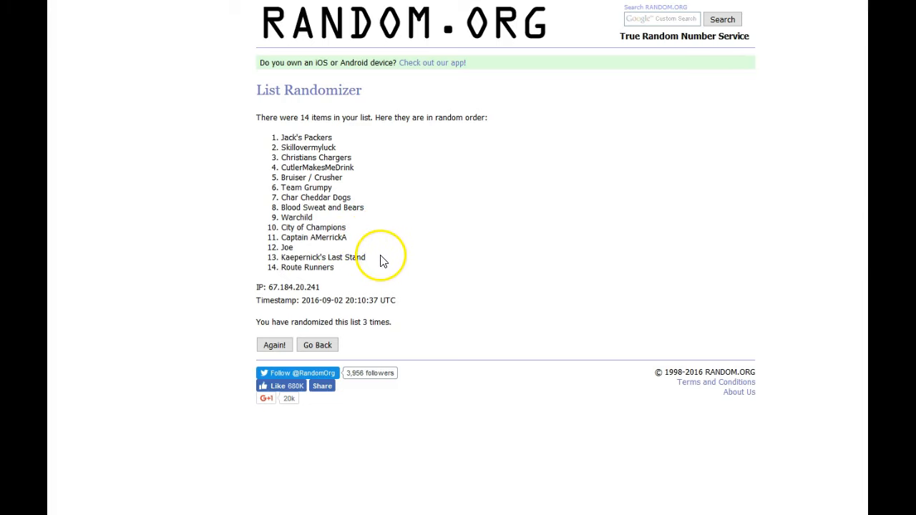
mouse_move(379, 179)
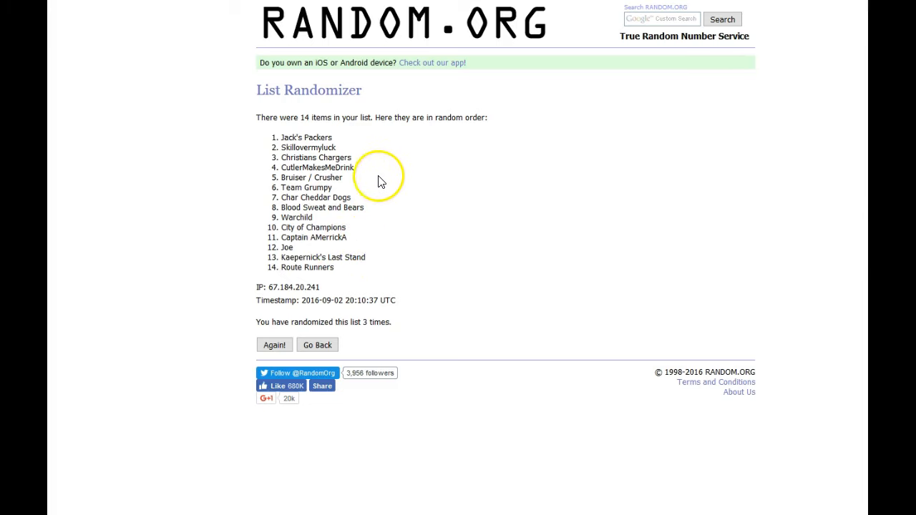
mouse_move(347, 275)
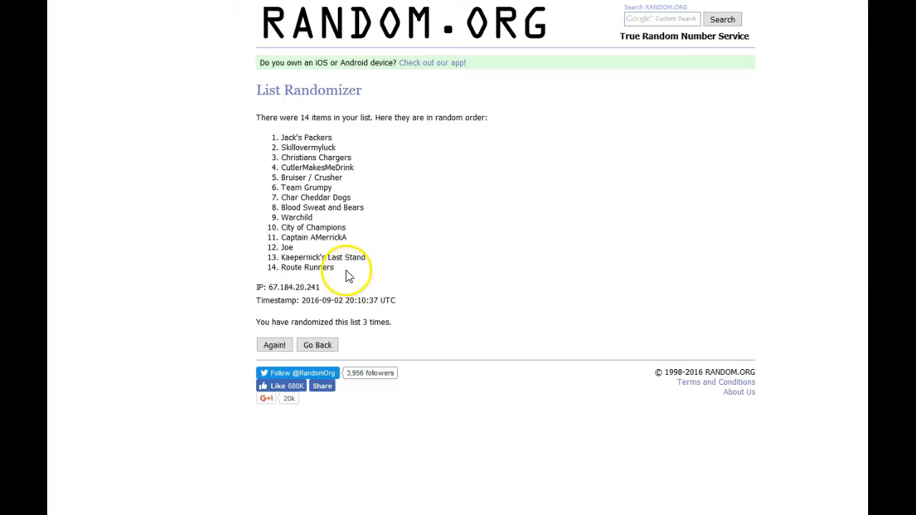
mouse_move(401, 276)
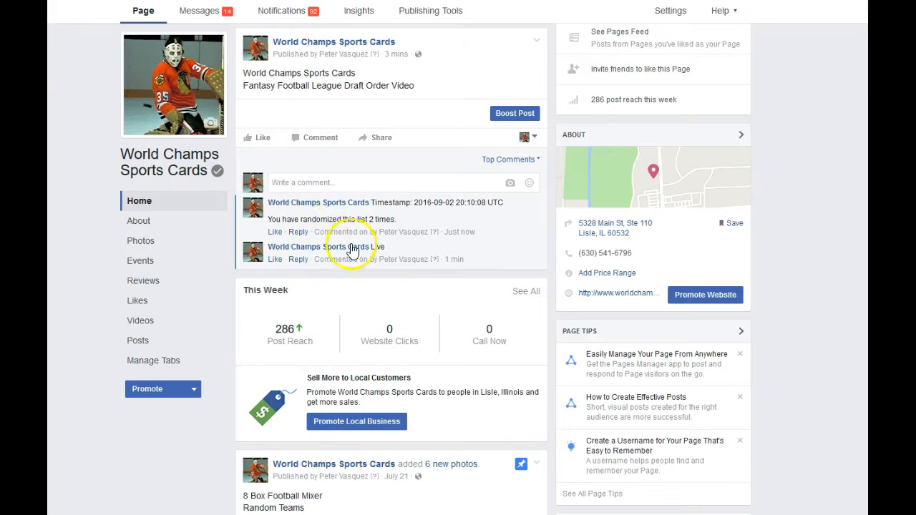
- Paste the copied 20:10:37 UTC, 'randomized 3 times' text into a new comment
right_click(350, 232)
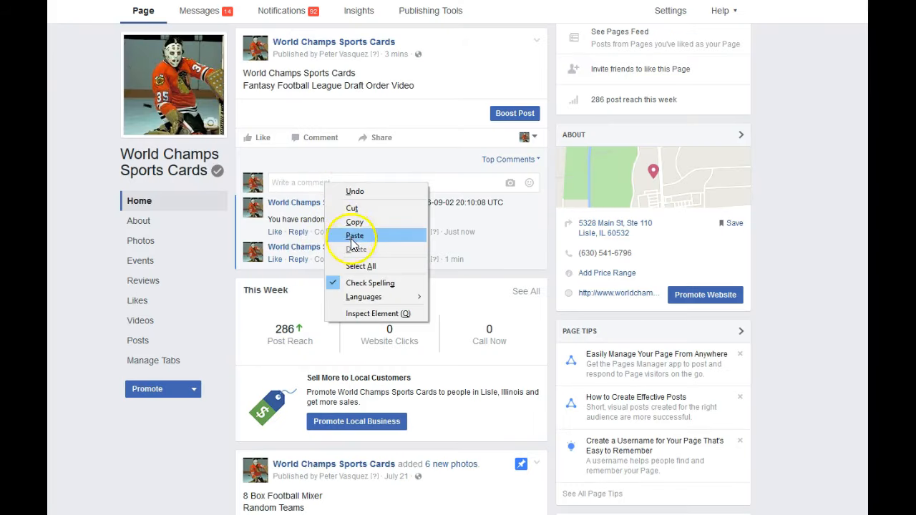
left_click(354, 235)
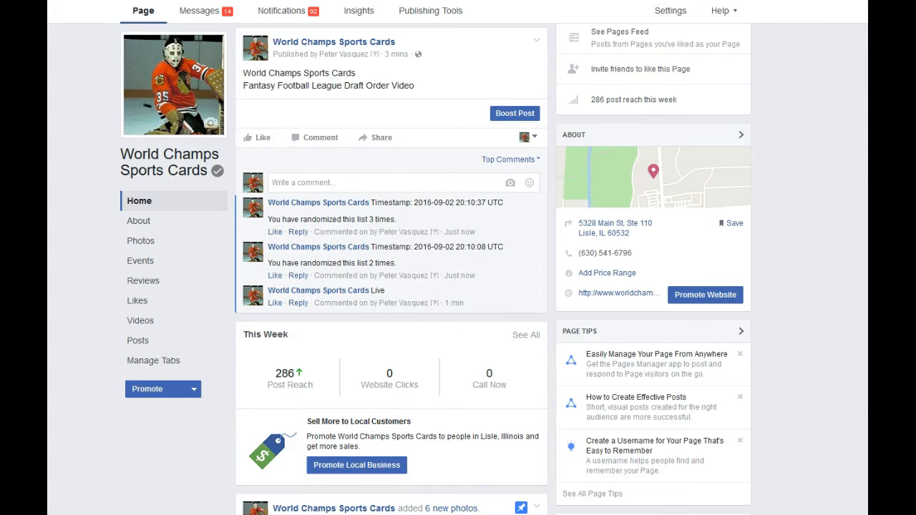
mouse_move(380, 181)
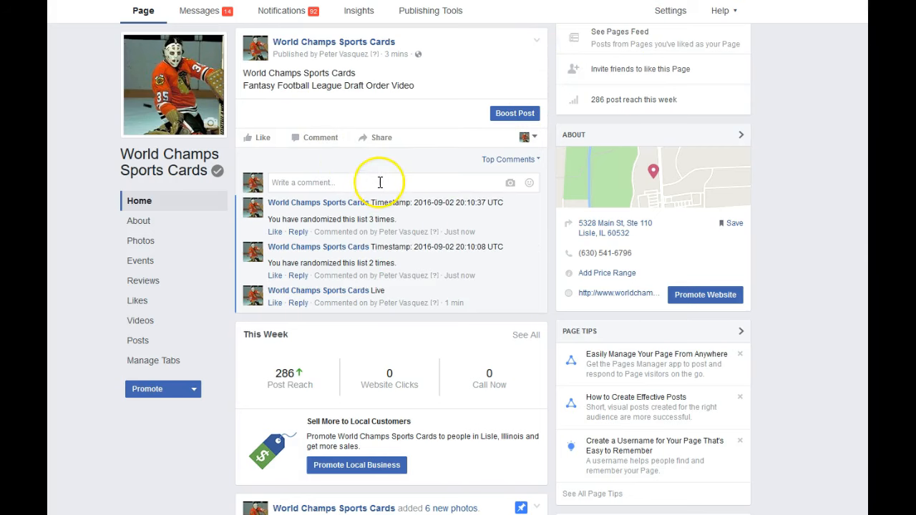